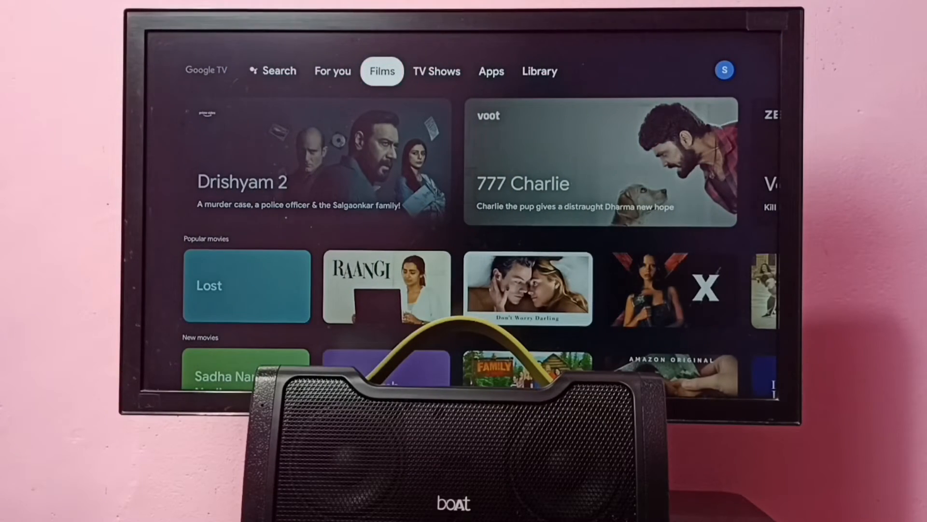
Step: Bring up the profile panel from the home screen to reach Settings
{"action": "left_click", "coordinate": [539, 70]}
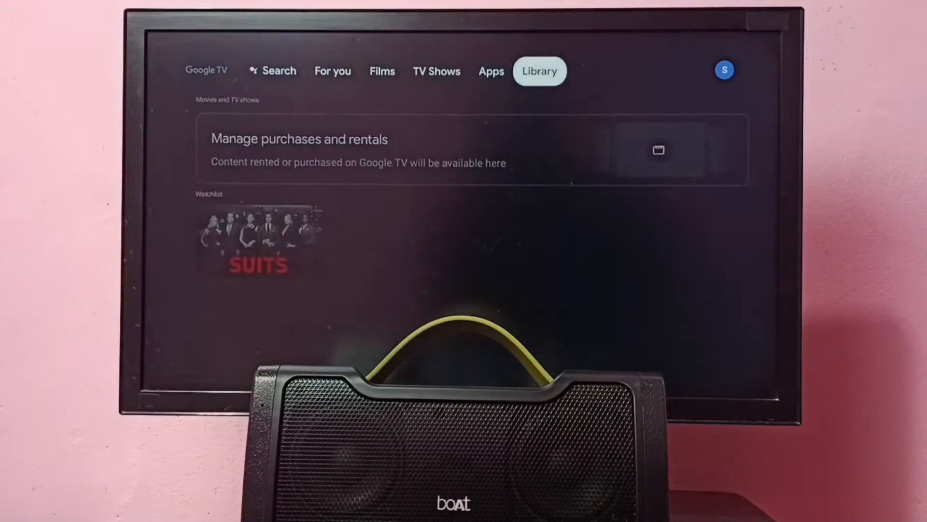
{"action": "left_click", "coordinate": [723, 70]}
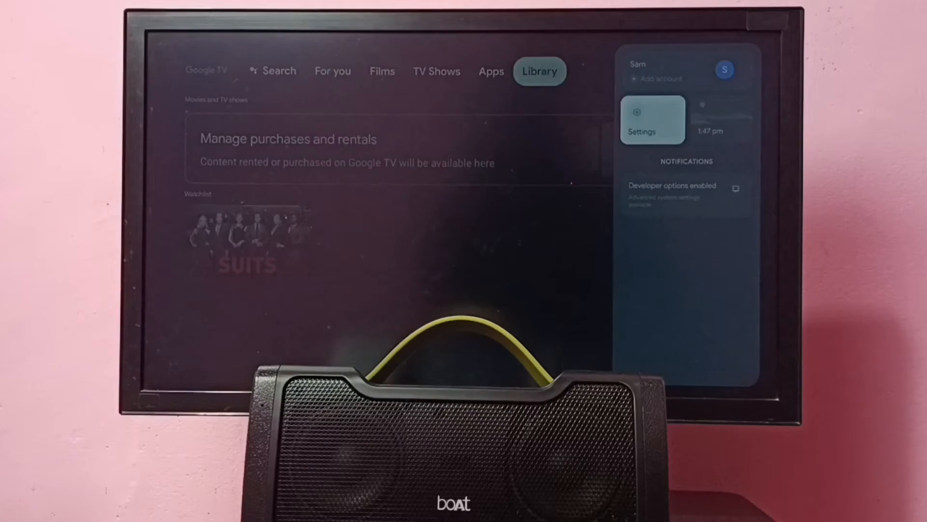
Step: Enter Settings and scroll down the System list toward Restart
{"action": "left_click", "coordinate": [652, 118]}
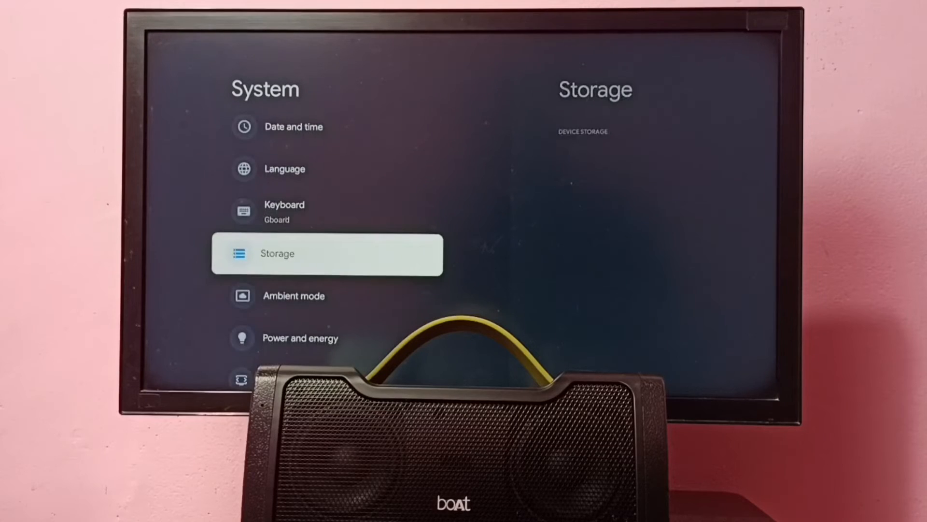
{"action": "scroll", "scroll_direction": "down", "scroll_amount": 3}
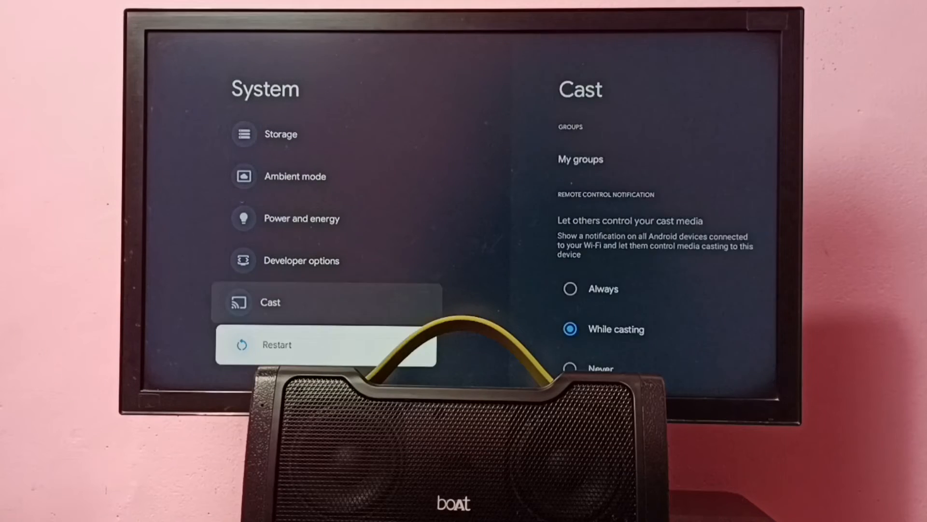